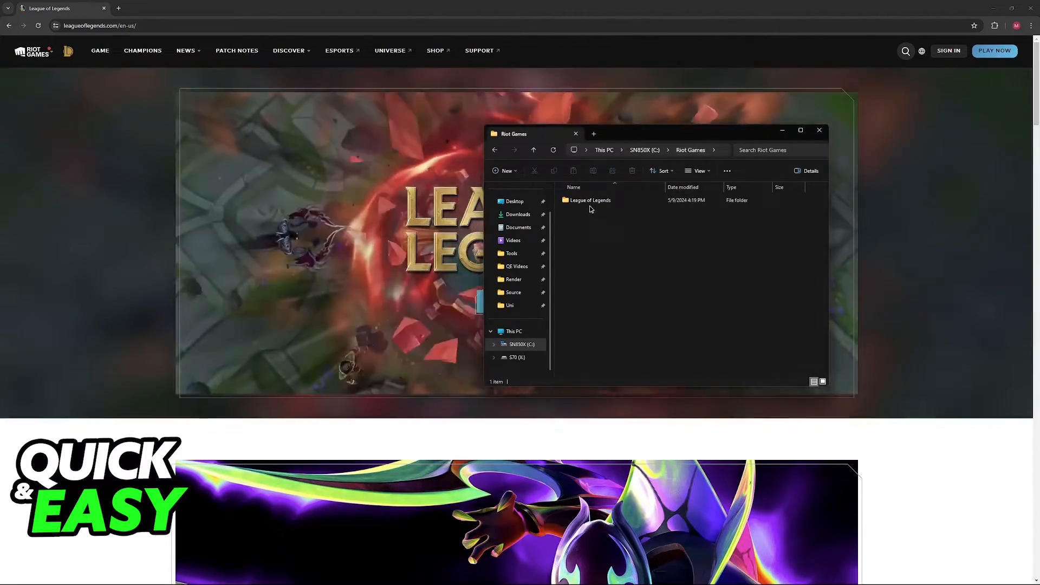
Step: Open League of Legends under Riot Games and select its Config folder
double_click(590, 200)
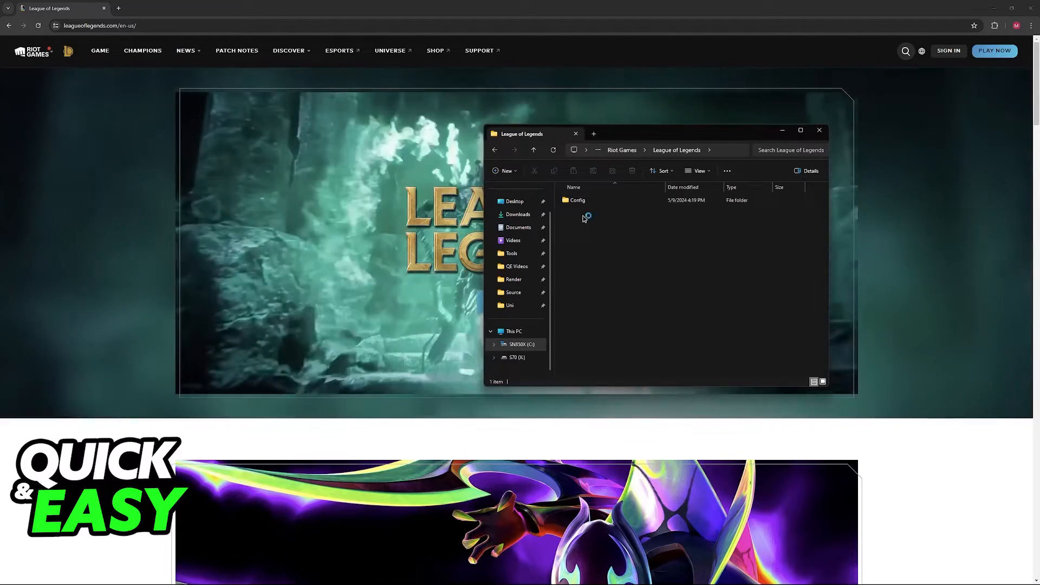
click(576, 200)
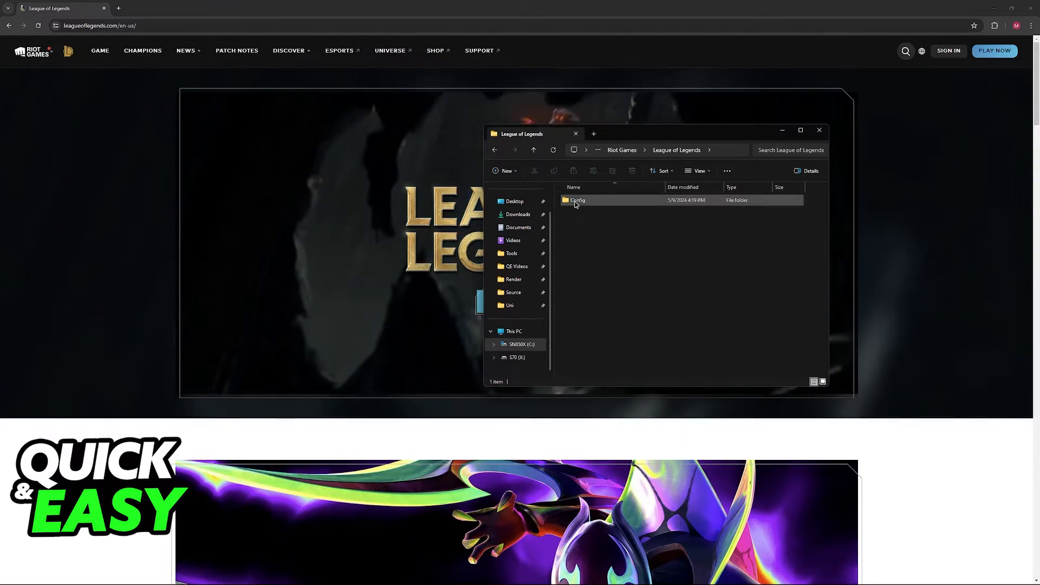
Step: Enter the Config folder and open game.cfg's context menu to launch it in Notepad
double_click(578, 200)
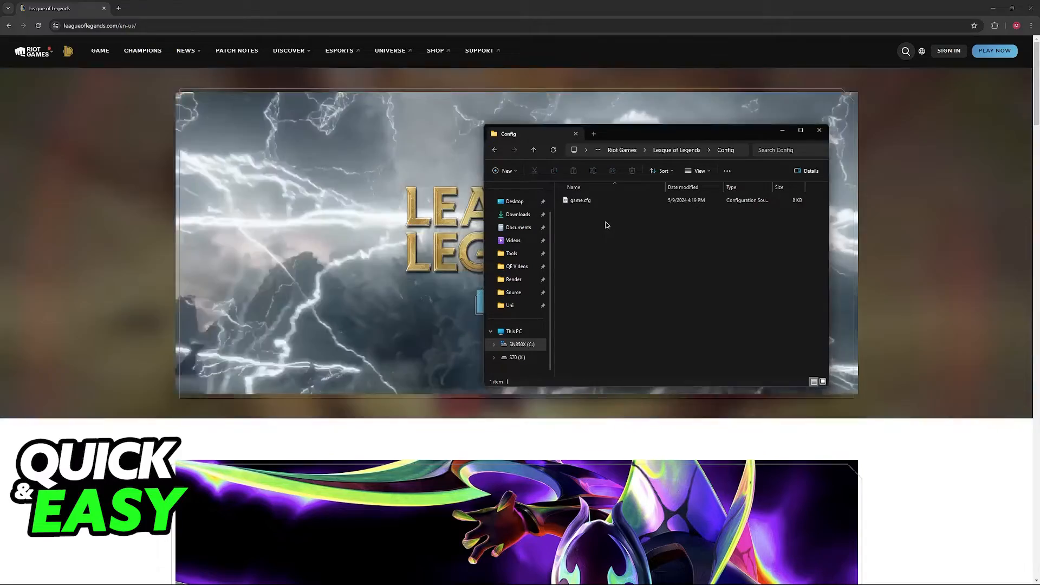
right_click(581, 200)
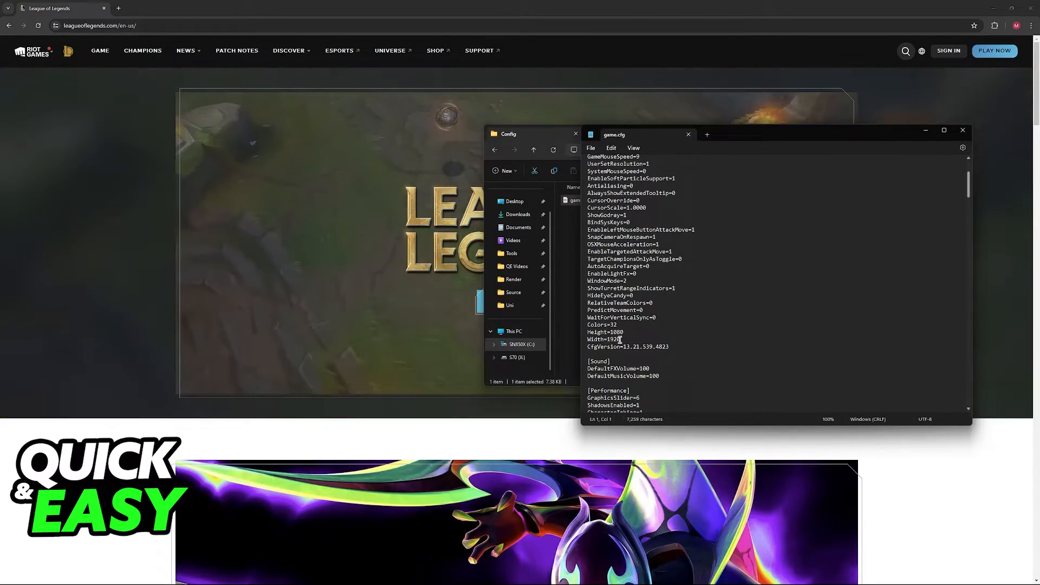
Step: Go to the top of game.cfg, select the [General] heading, and open the Edit menu
drag(587, 331, 619, 340)
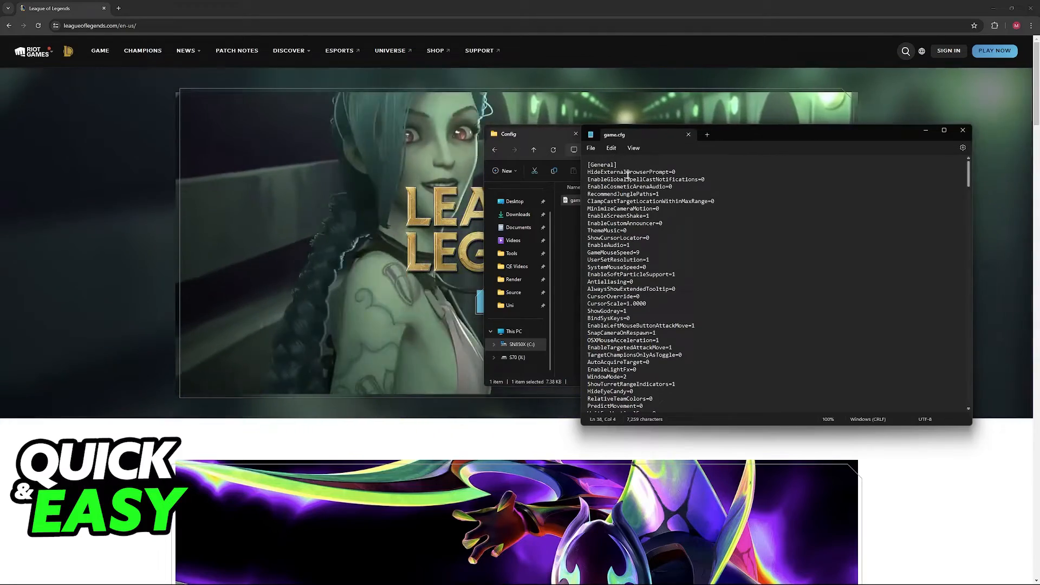
double_click(601, 164)
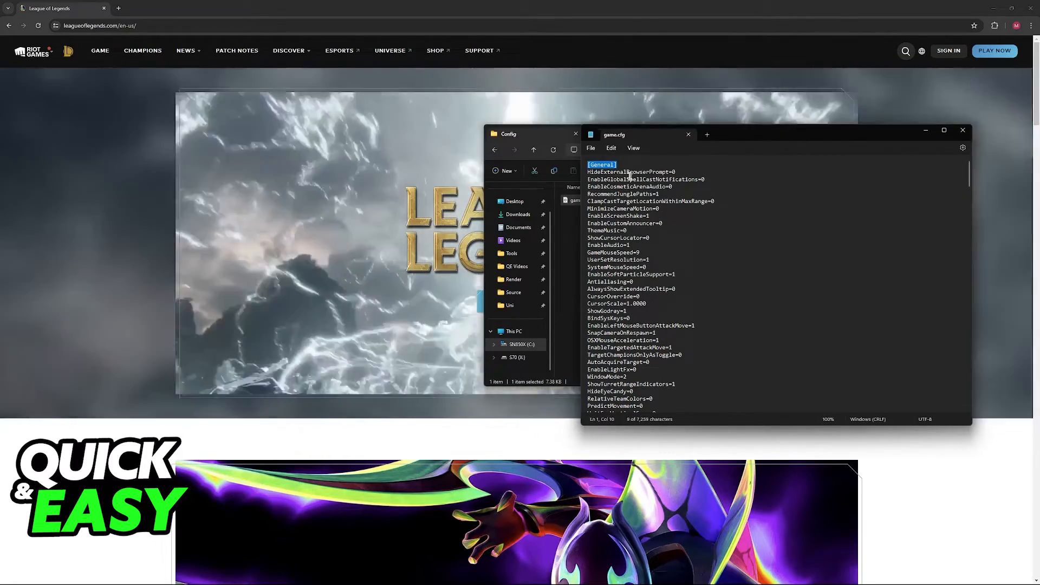
click(591, 148)
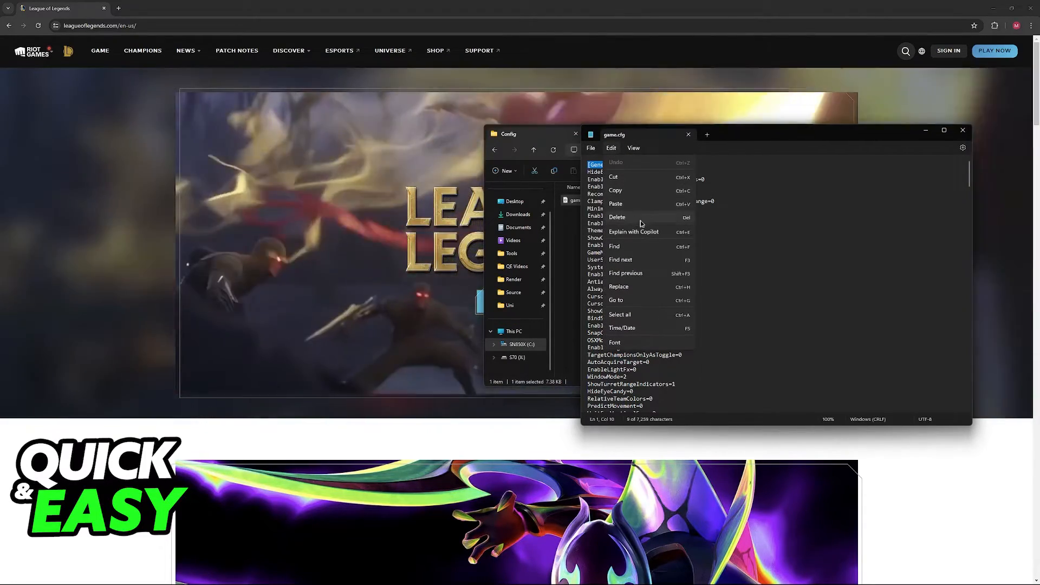
Step: Search game.cfg for 'height' to set Height=600 and Width=800
click(614, 246)
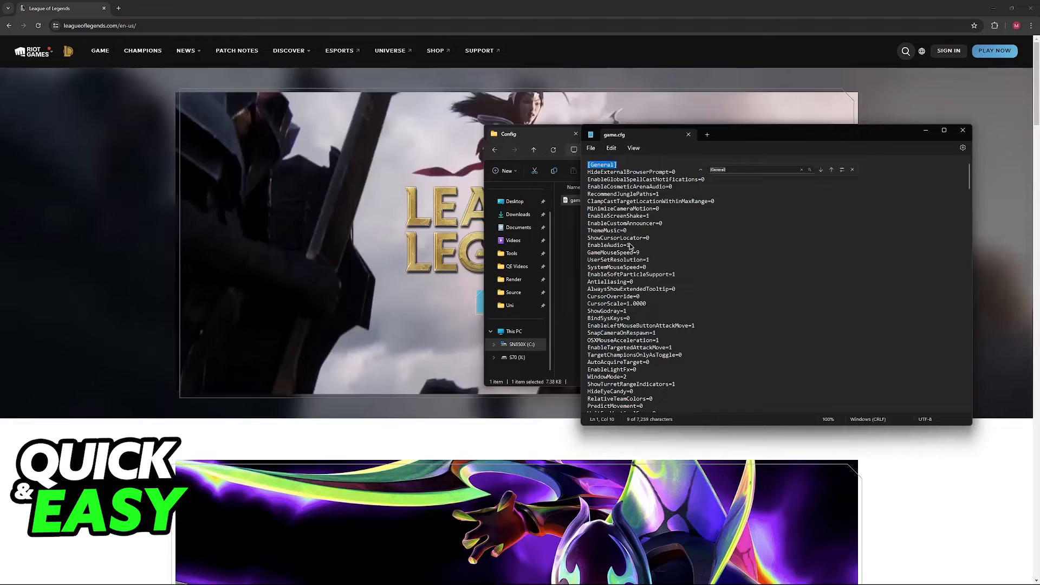
text(height=600)
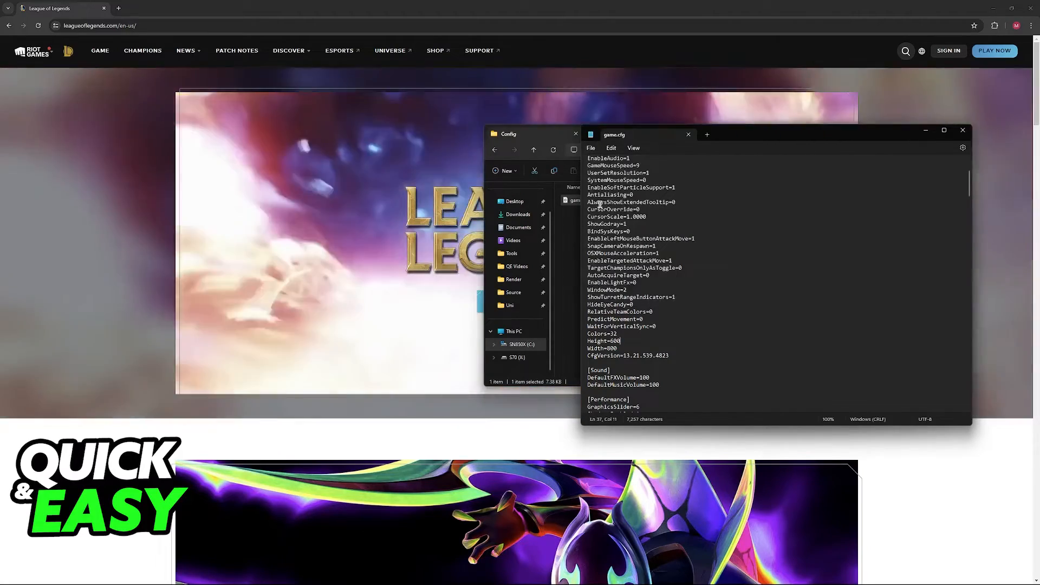
click(709, 231)
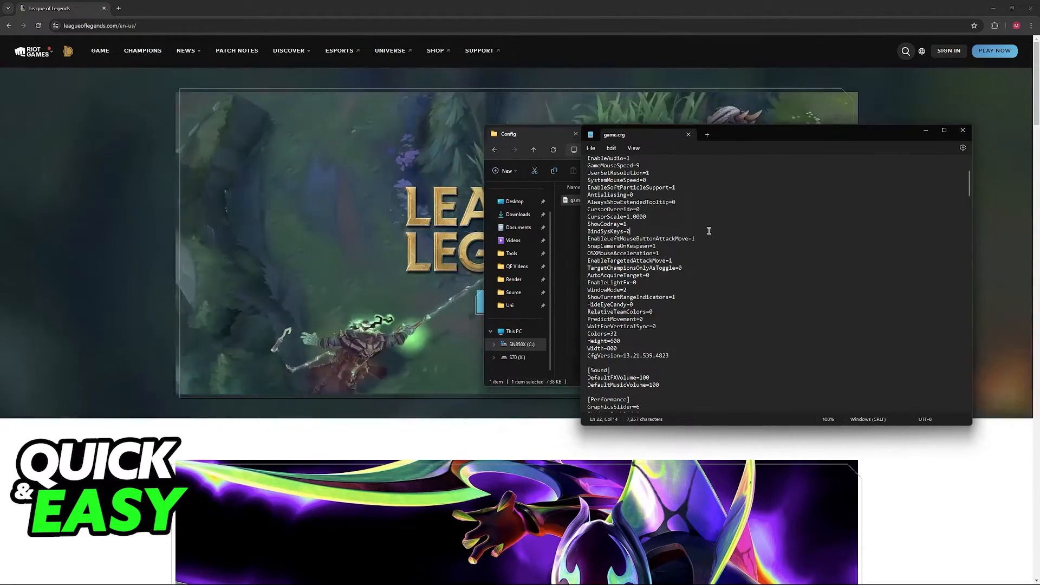
drag(588, 337, 617, 348)
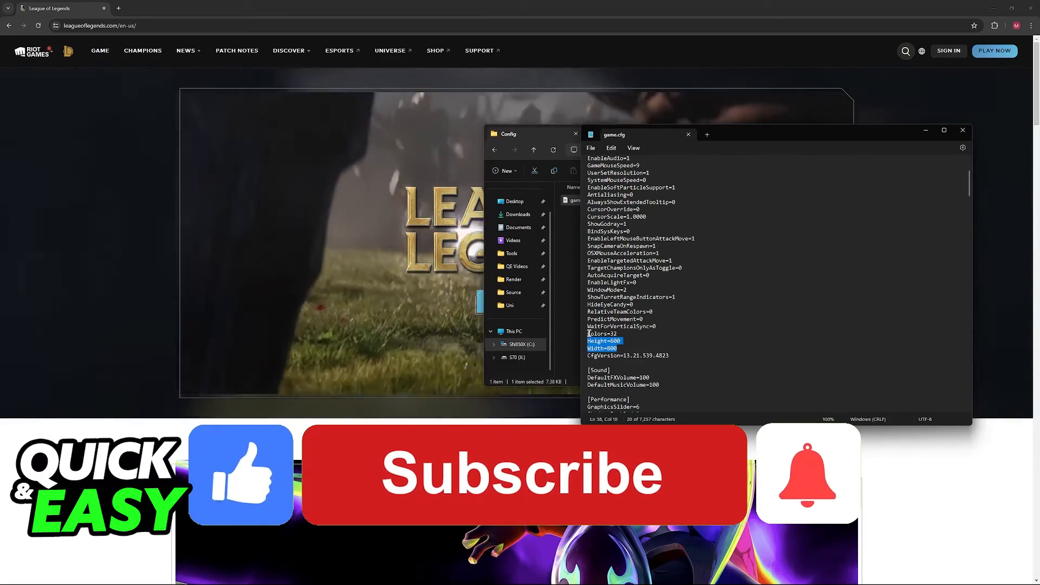
click(522, 473)
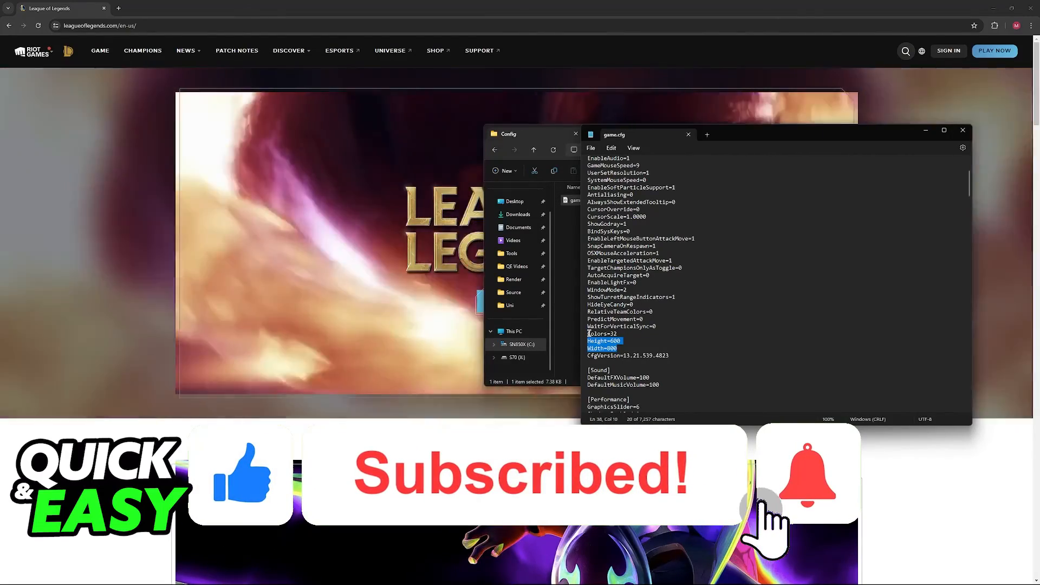